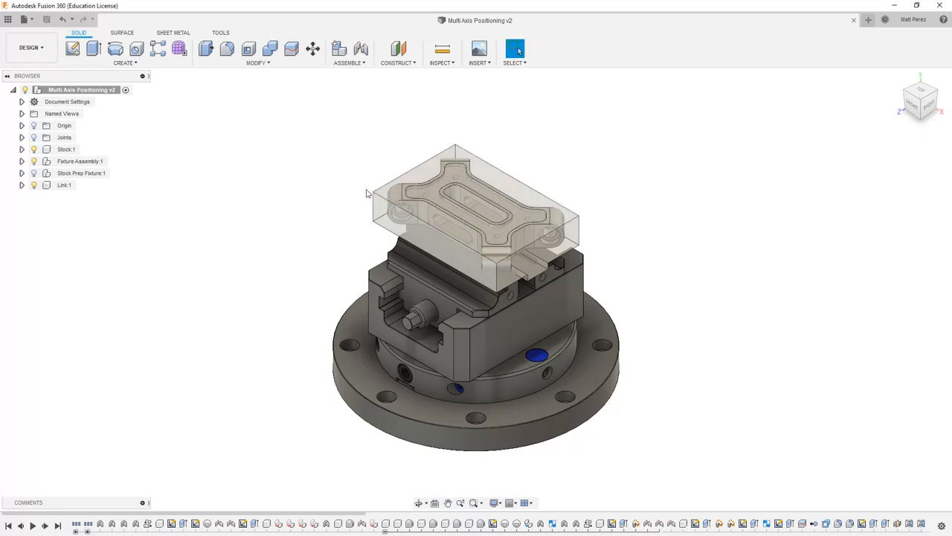
- Orbit the vise fixture assembly, select Link 1, and hide the translucent stock to show the machined part
{"action": "left_click_drag", "start_coordinate": [364, 192], "coordinate": [370, 383]}
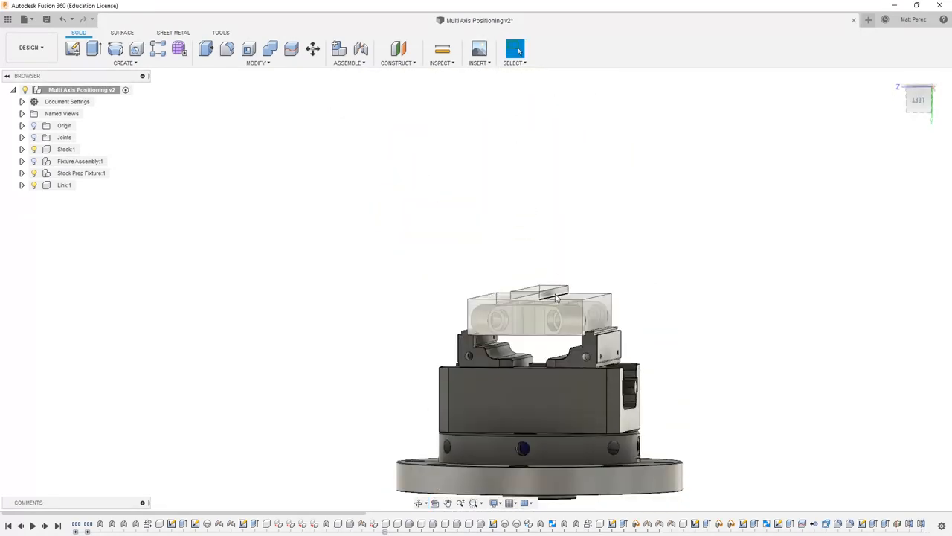
{"action": "left_click", "coordinate": [80, 161]}
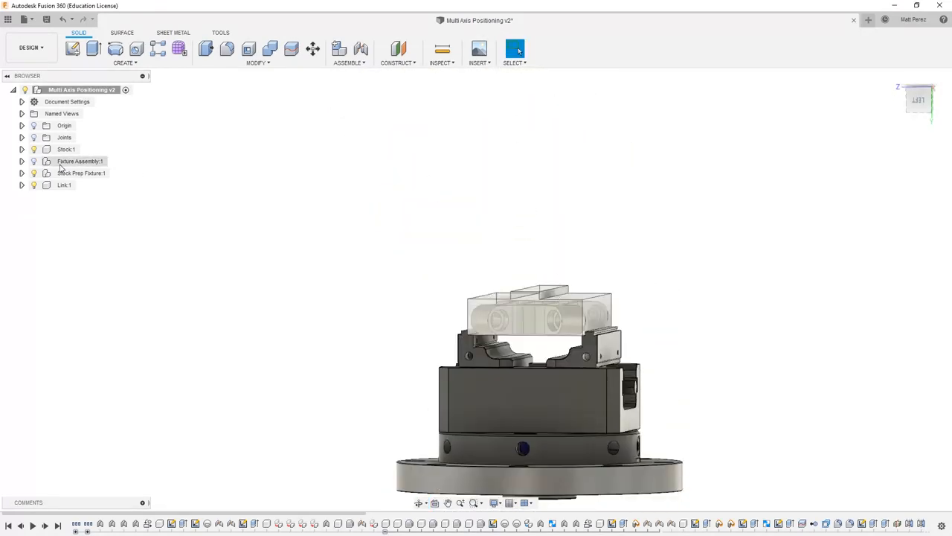
{"action": "left_click", "coordinate": [66, 149]}
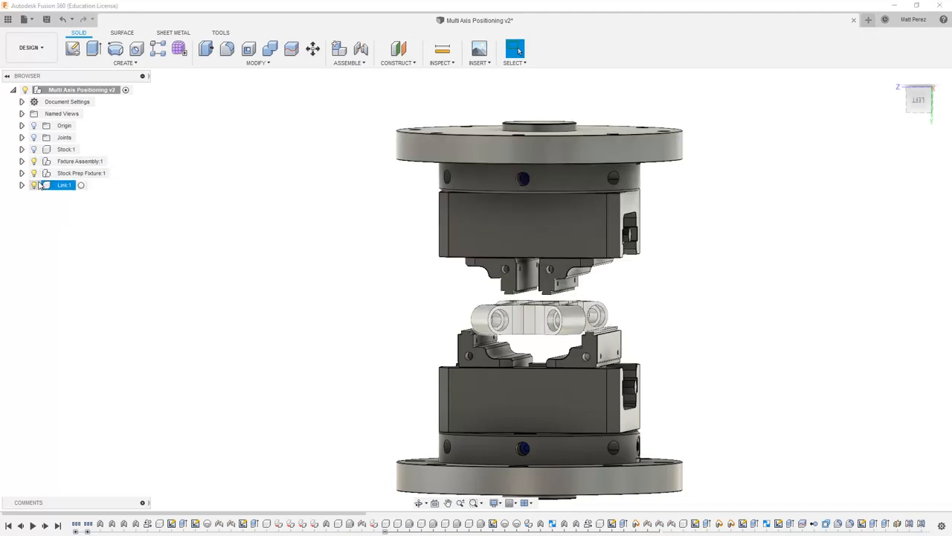
{"action": "left_click_drag", "start_coordinate": [536, 297], "coordinate": [300, 277]}
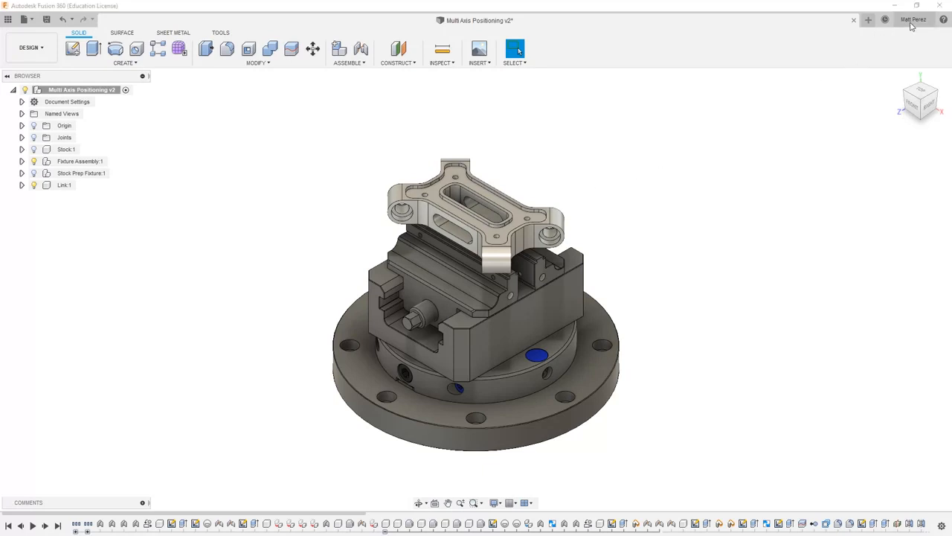
{"action": "mouse_move", "coordinate": [909, 48]}
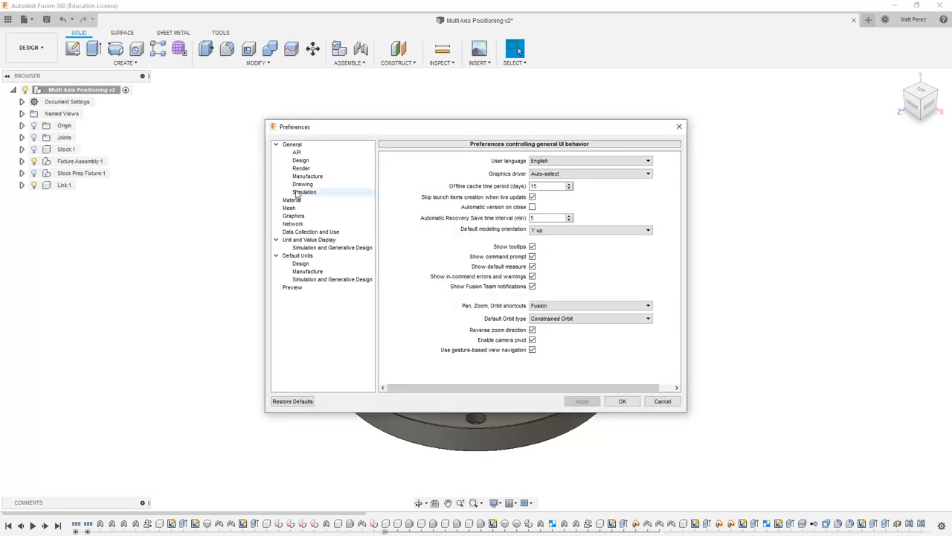
- Show the Manufacture preferences where Enable Cloud Libraries is set
{"action": "left_click", "coordinate": [307, 176]}
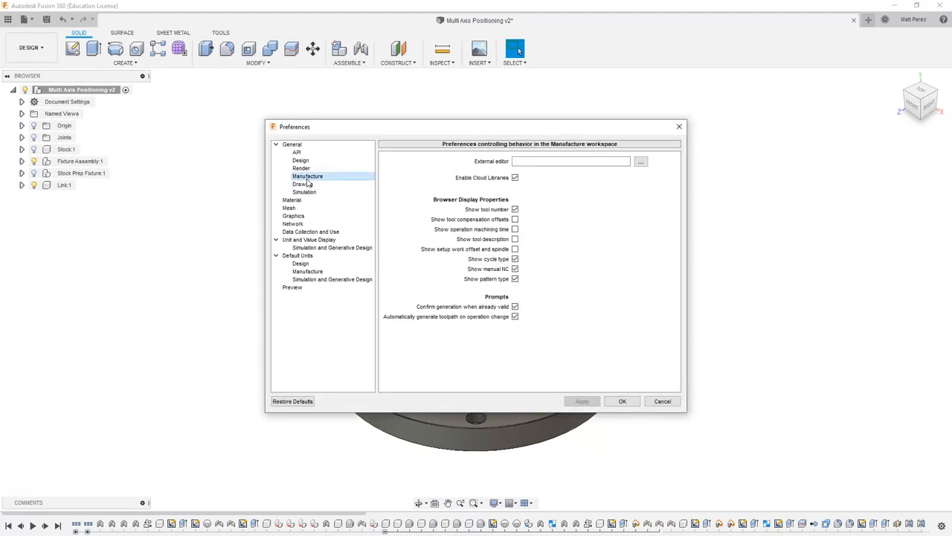
{"action": "mouse_move", "coordinate": [489, 214]}
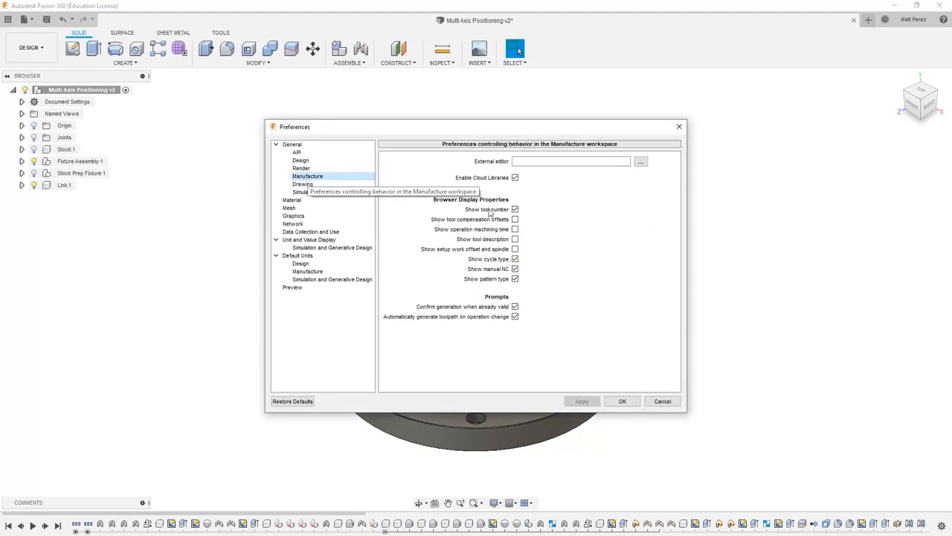
{"action": "mouse_move", "coordinate": [506, 181]}
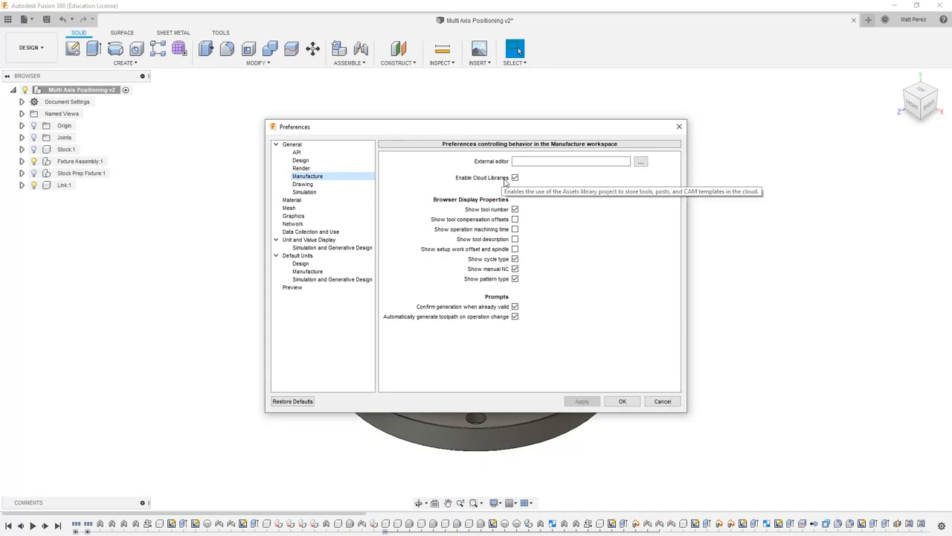
{"action": "mouse_move", "coordinate": [547, 187]}
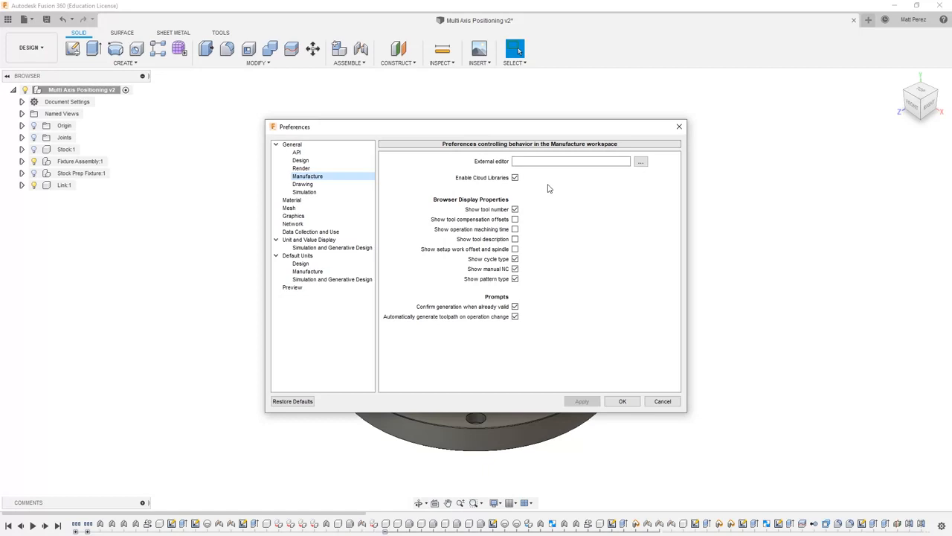
{"action": "mouse_move", "coordinate": [515, 219]}
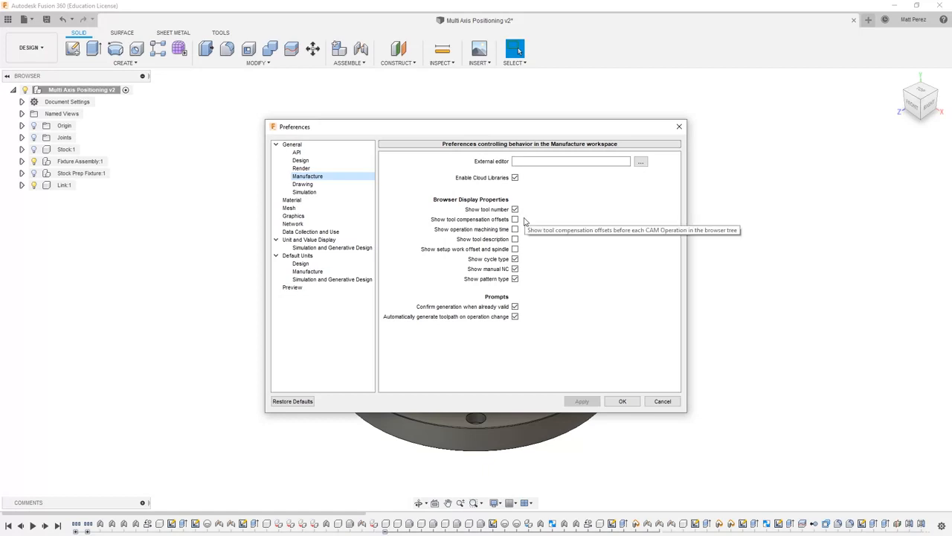
{"action": "mouse_move", "coordinate": [530, 220]}
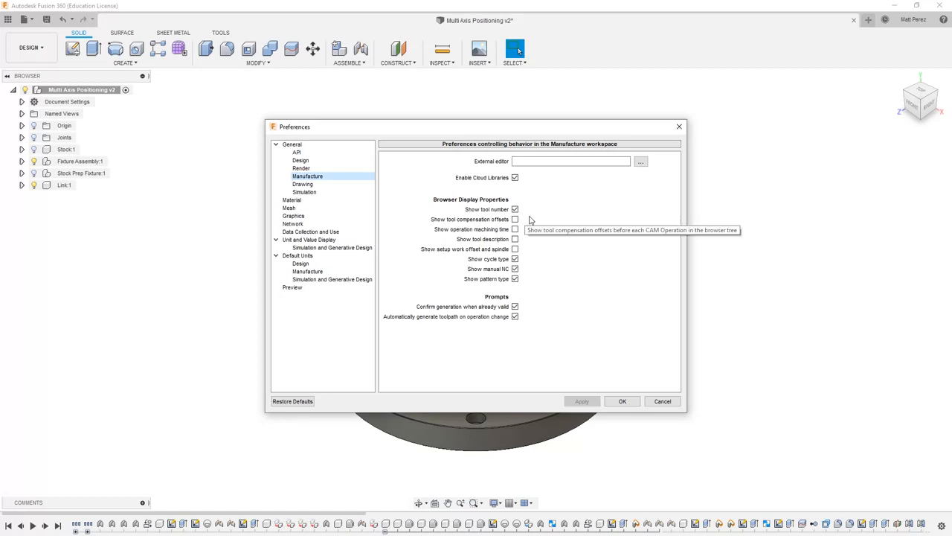
{"action": "mouse_move", "coordinate": [542, 218]}
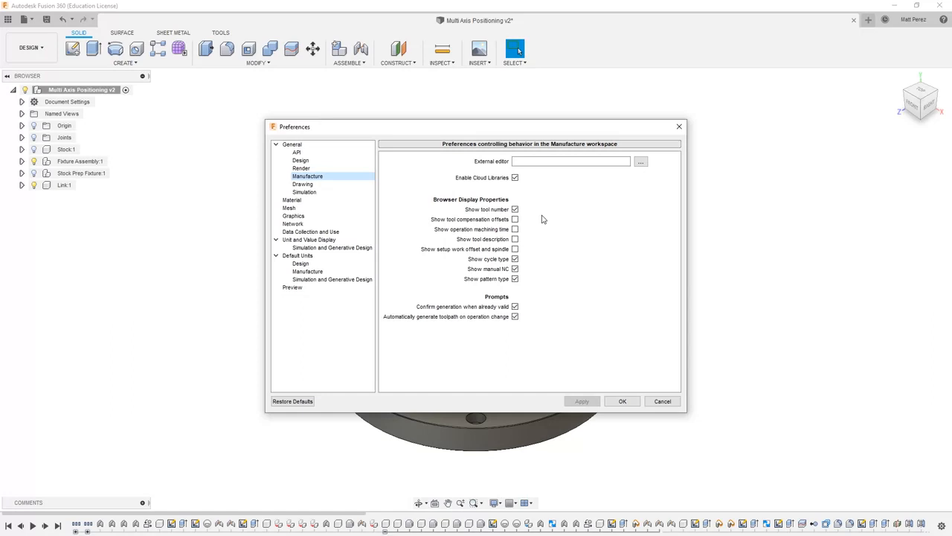
{"action": "mouse_move", "coordinate": [502, 250]}
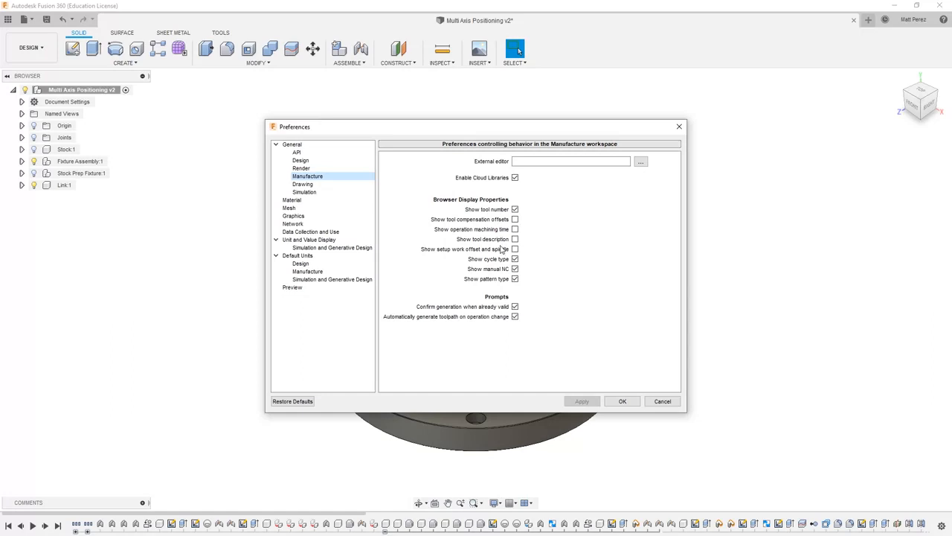
{"action": "mouse_move", "coordinate": [500, 256]}
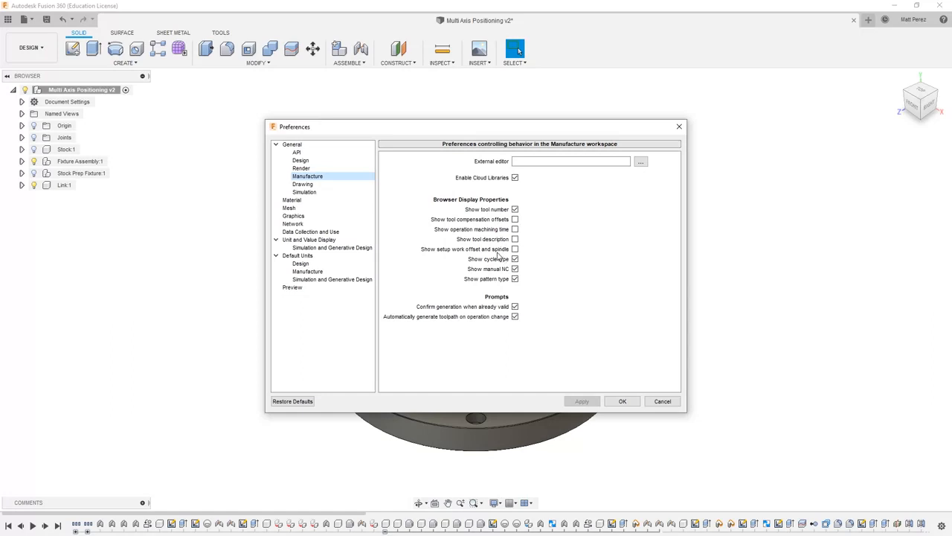
{"action": "mouse_move", "coordinate": [458, 260]}
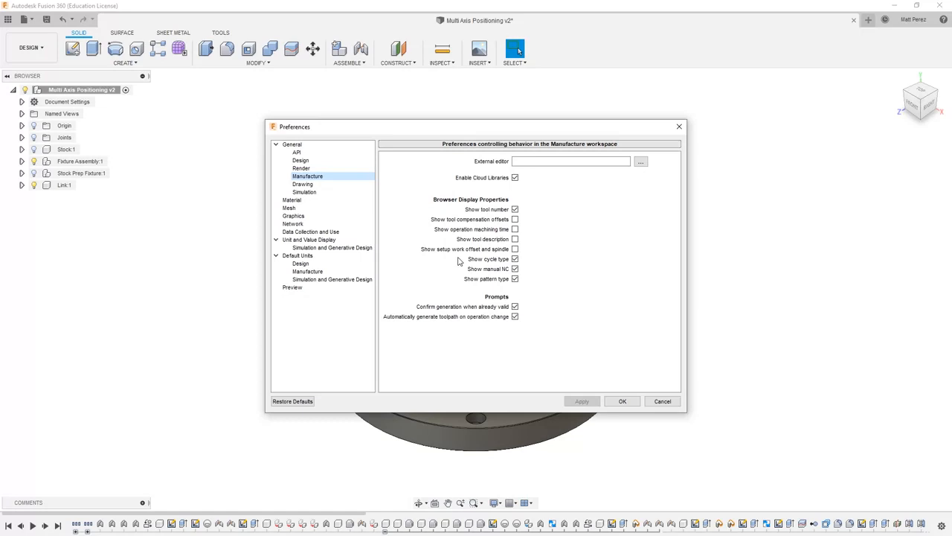
{"action": "mouse_move", "coordinate": [571, 233]}
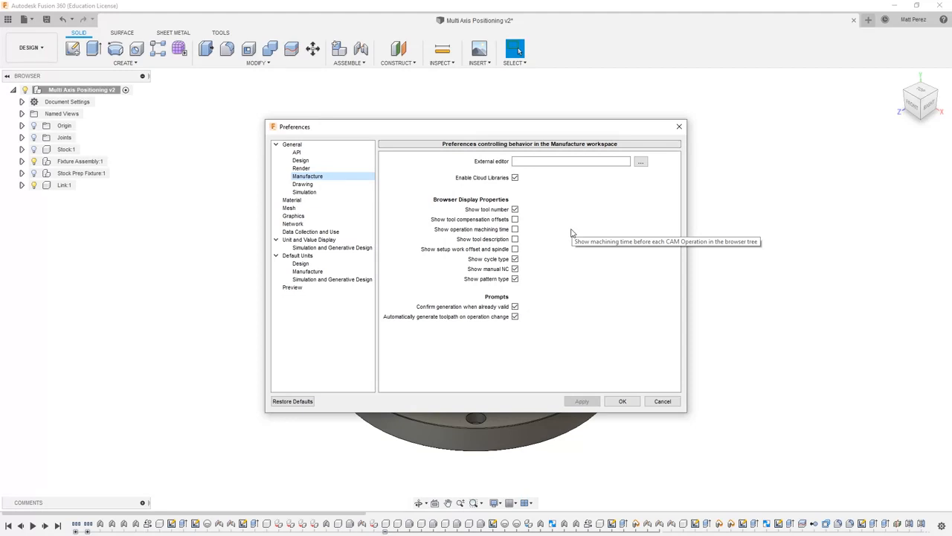
{"action": "mouse_move", "coordinate": [583, 260]}
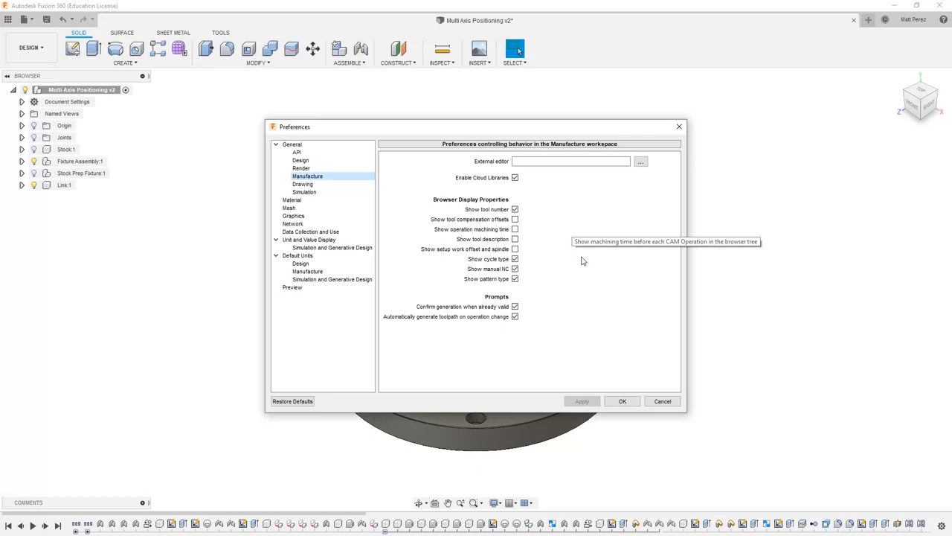
{"action": "mouse_move", "coordinate": [622, 402]}
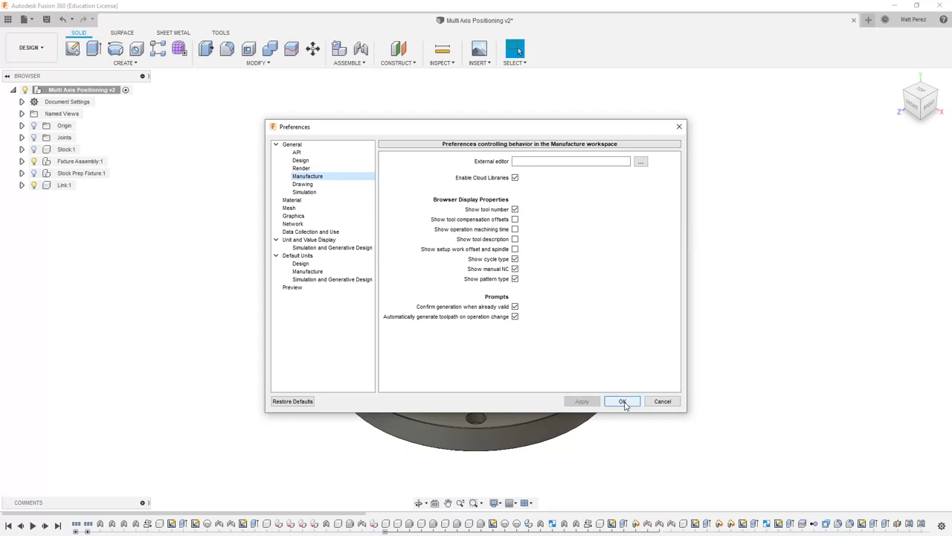
- Confirm Preferences with cloud libraries enabled and switch to the Manufacture workspace
{"action": "left_click", "coordinate": [622, 402]}
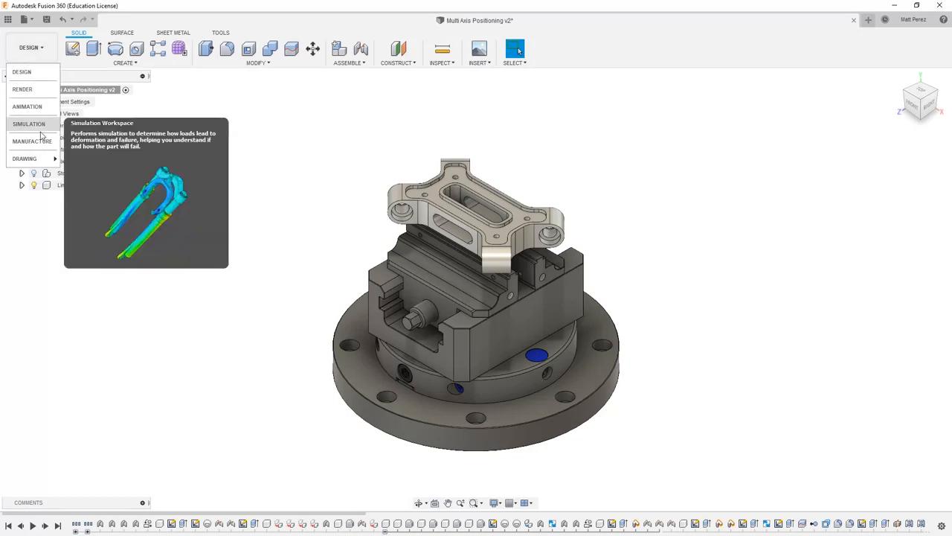
{"action": "left_click", "coordinate": [33, 139]}
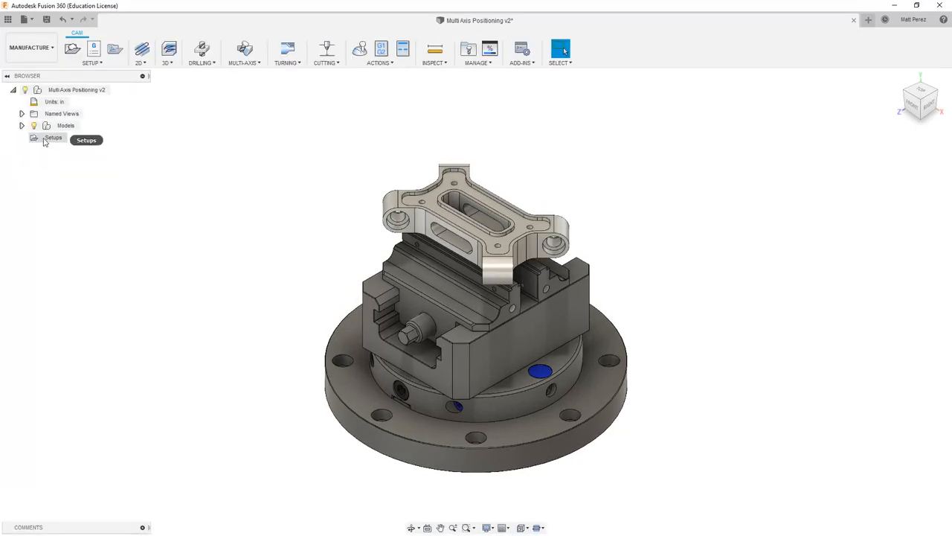
{"action": "mouse_move", "coordinate": [485, 66]}
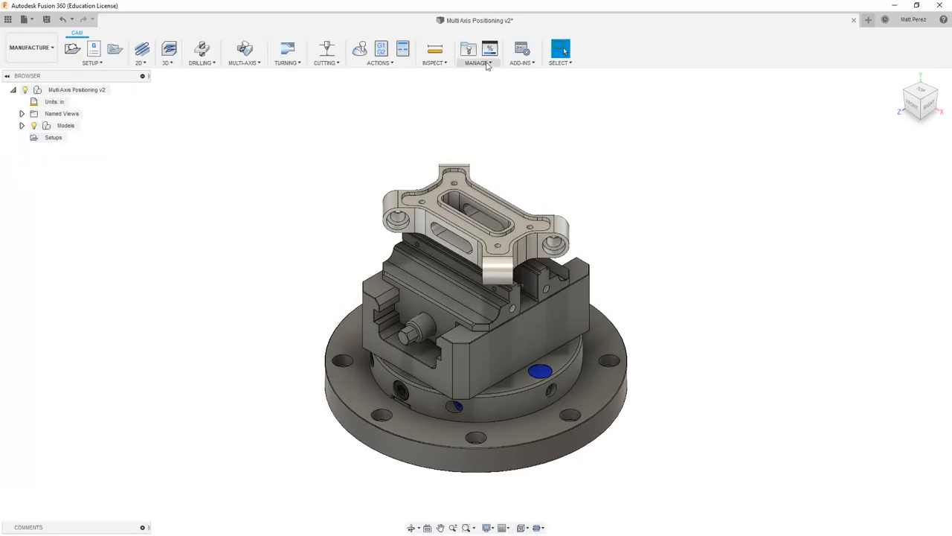
{"action": "mouse_move", "coordinate": [469, 49]}
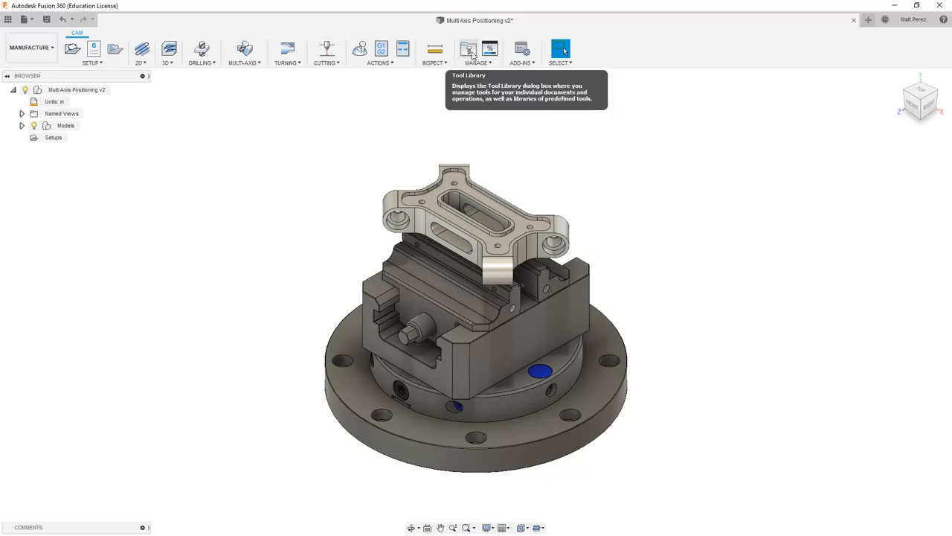
- Start Import Tool Library on the Cloud libraries from the CAM Tool Library
{"action": "left_click", "coordinate": [468, 48]}
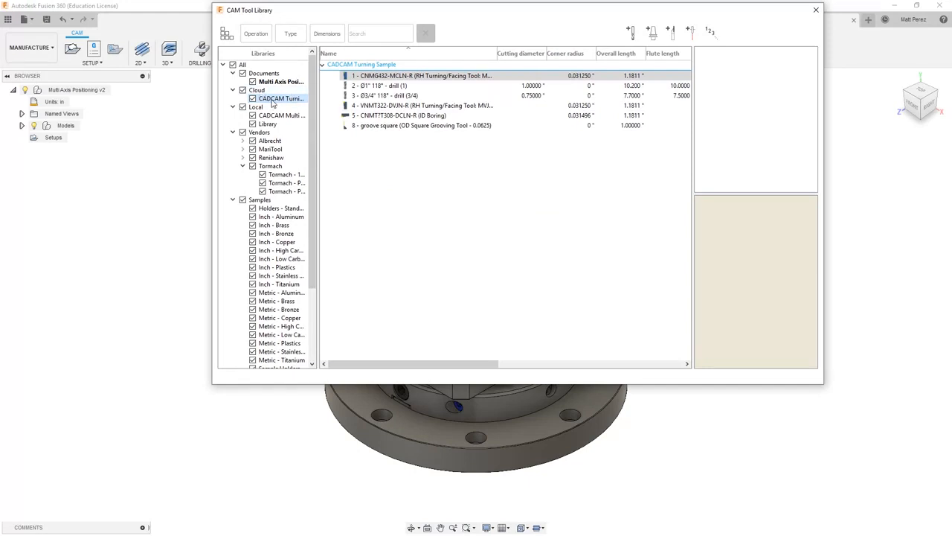
{"action": "right_click", "coordinate": [256, 89]}
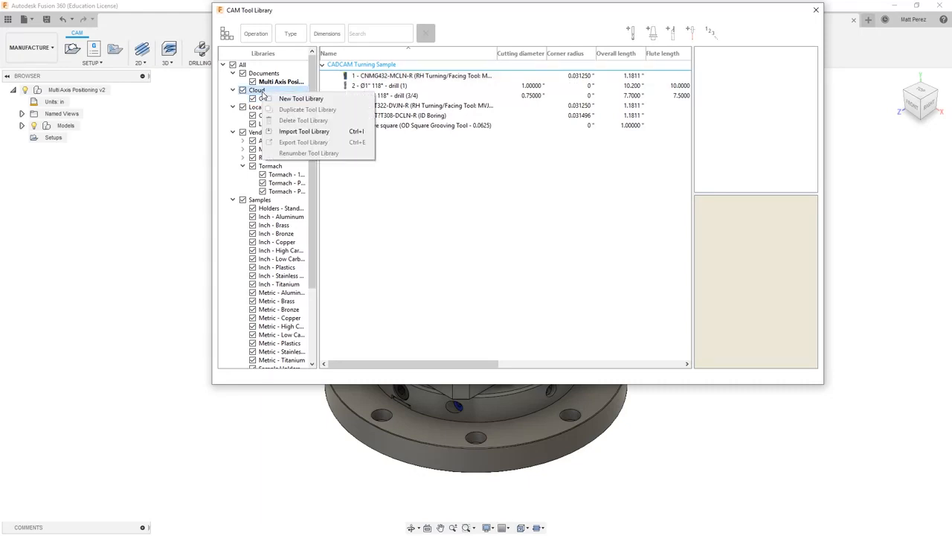
{"action": "mouse_move", "coordinate": [303, 131]}
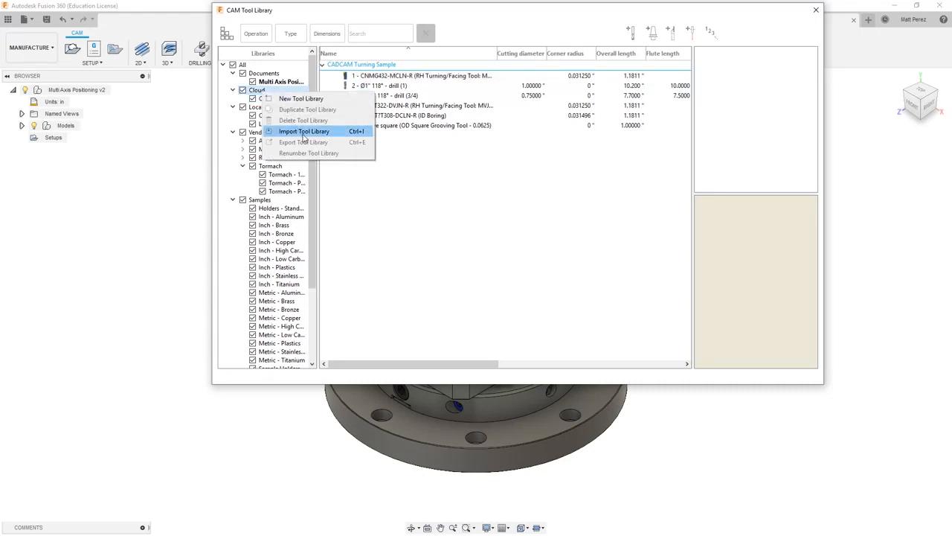
{"action": "left_click", "coordinate": [303, 131]}
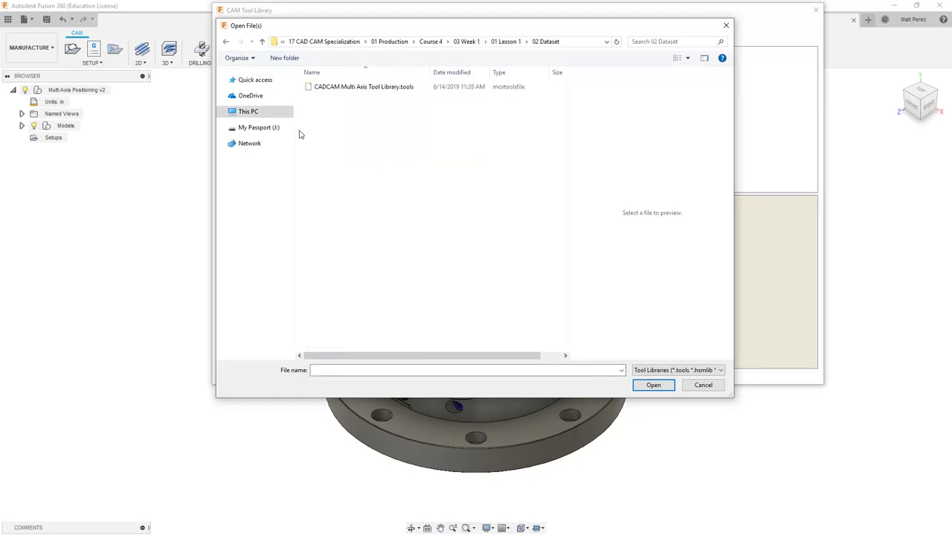
- Import the CADCAM Multi Axis Tool Library.tools file into the cloud libraries
{"action": "left_click", "coordinate": [363, 86]}
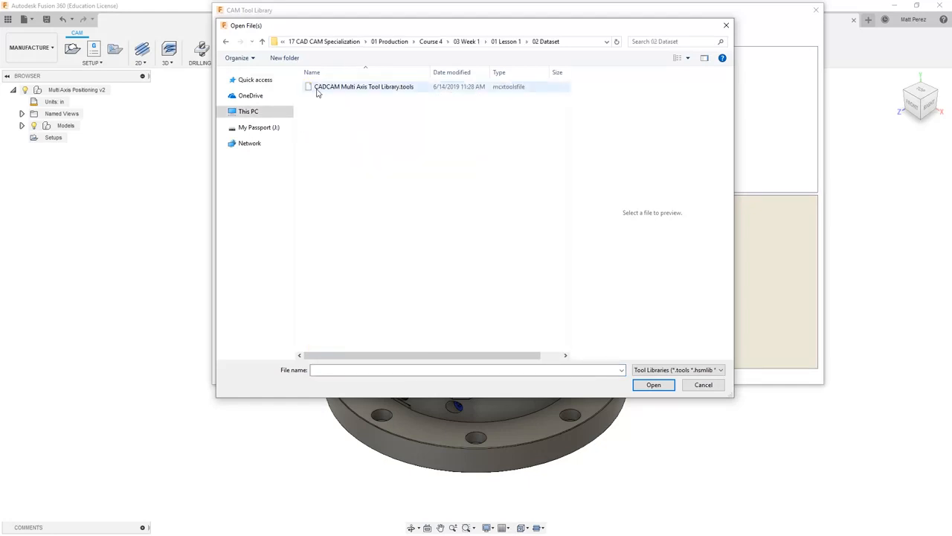
{"action": "left_click", "coordinate": [363, 86]}
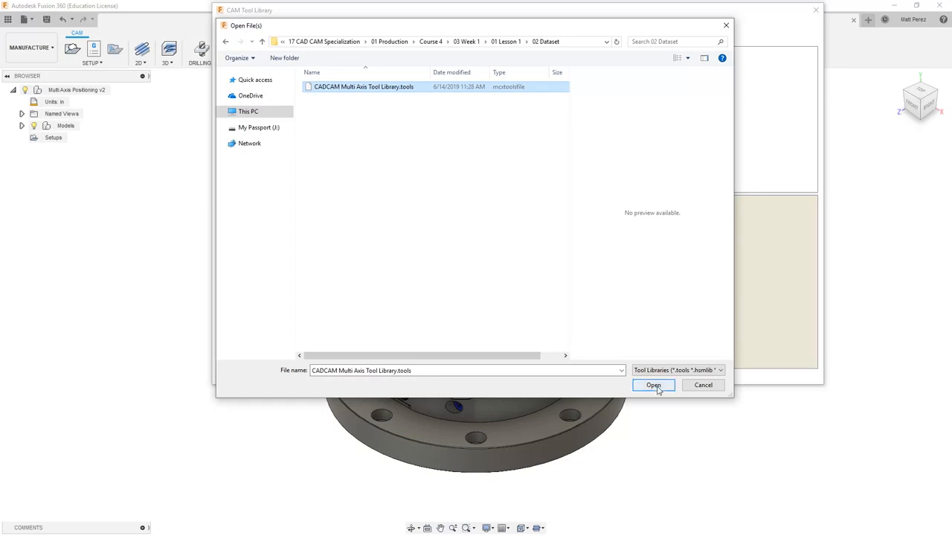
{"action": "left_click", "coordinate": [653, 384]}
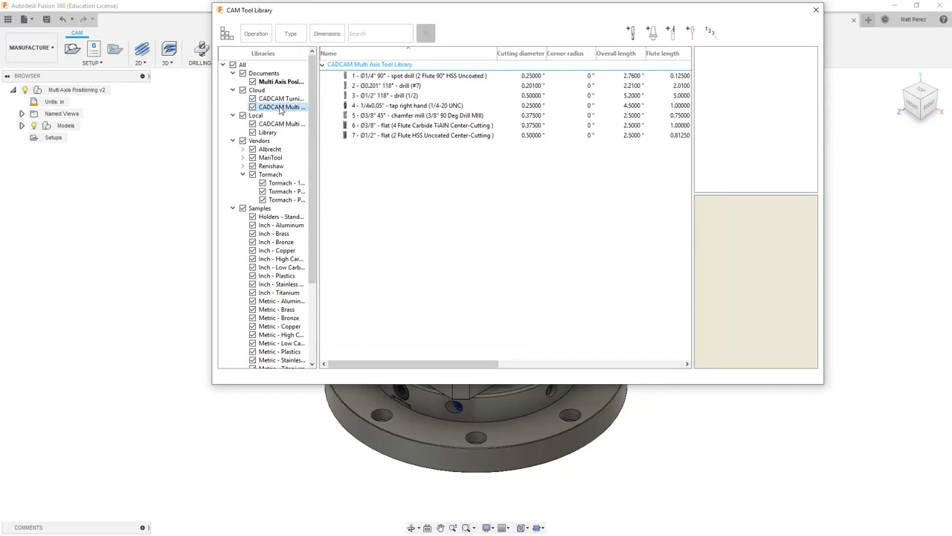
{"action": "mouse_move", "coordinate": [296, 113]}
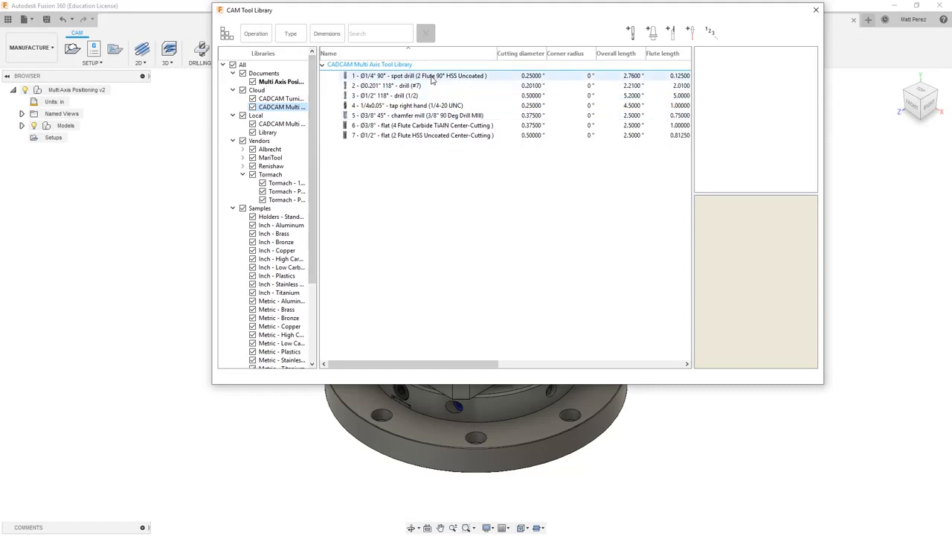
{"action": "left_click", "coordinate": [407, 104]}
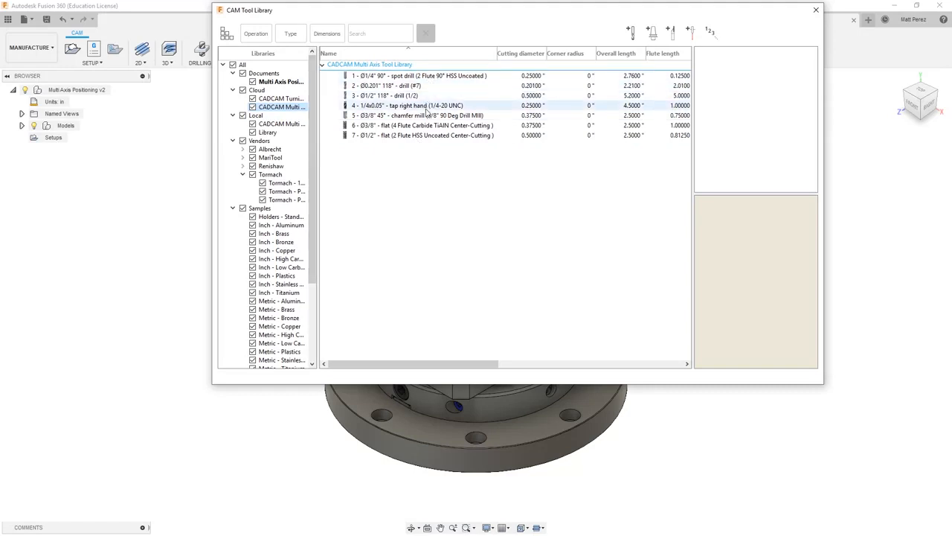
{"action": "left_click", "coordinate": [428, 125]}
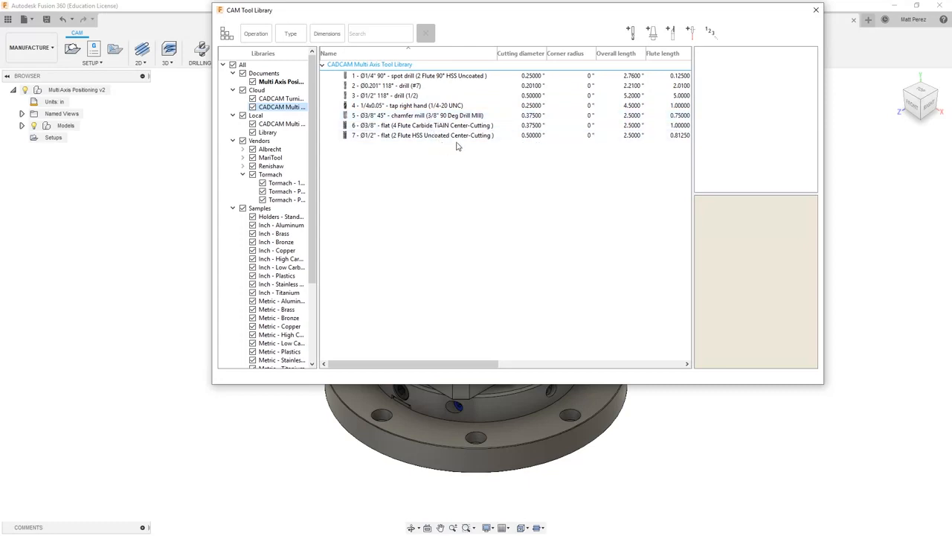
{"action": "left_click", "coordinate": [815, 9]}
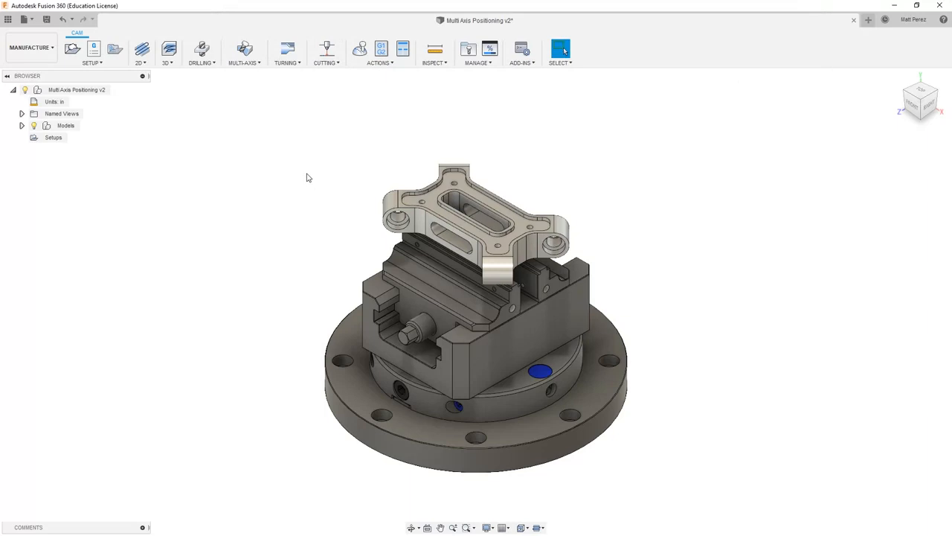
{"action": "mouse_move", "coordinate": [46, 20]}
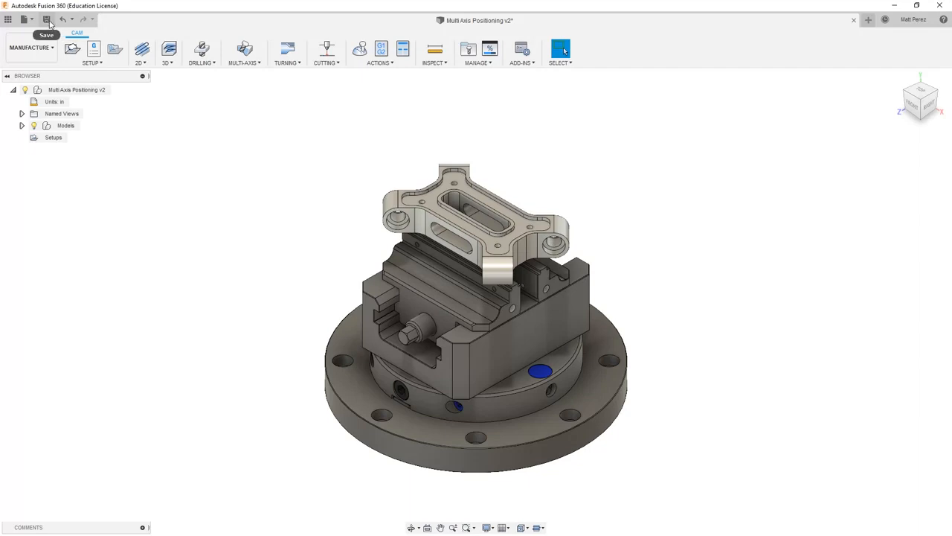
- Save the design as a new version described 'User Saved'
{"action": "left_click", "coordinate": [46, 18]}
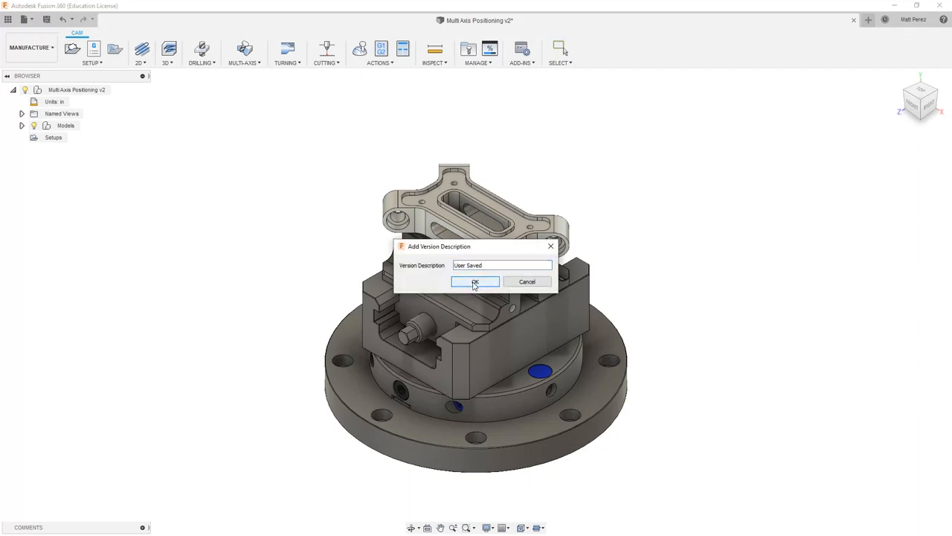